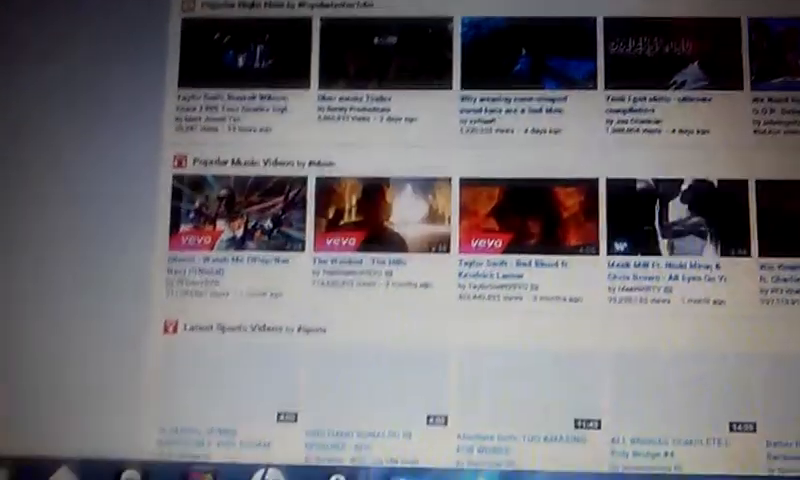
{"action": "scroll", "scroll_direction": "down", "scroll_amount": 3}
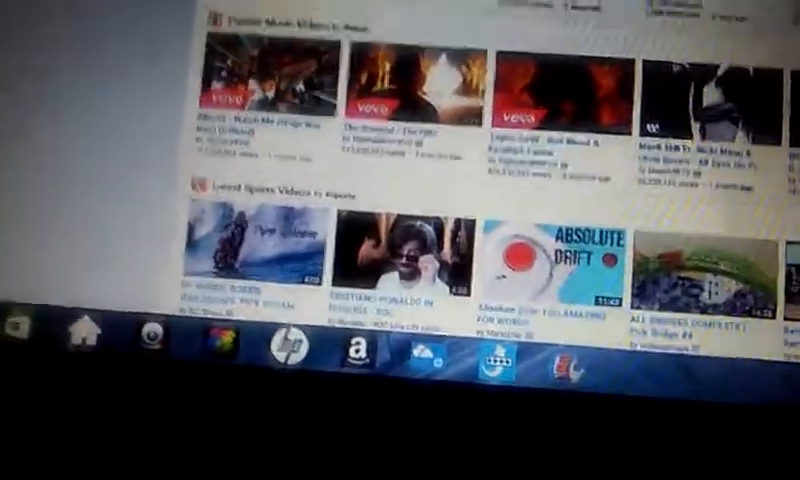